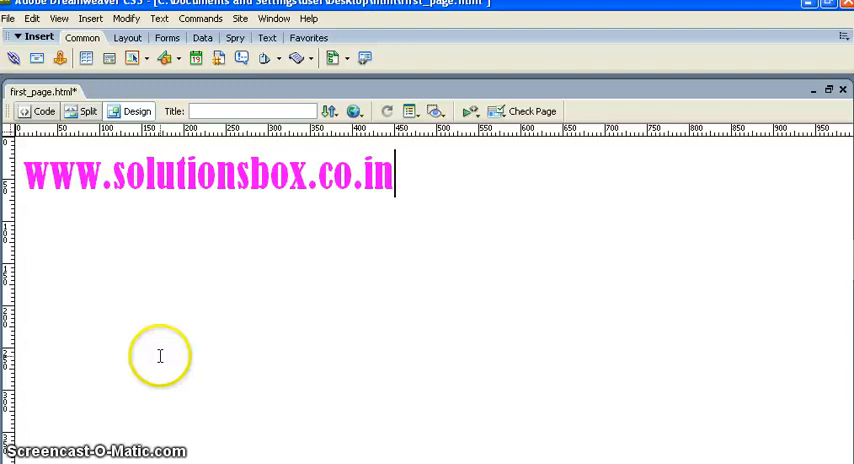
{"action": "mouse_move", "coordinate": [160, 356]}
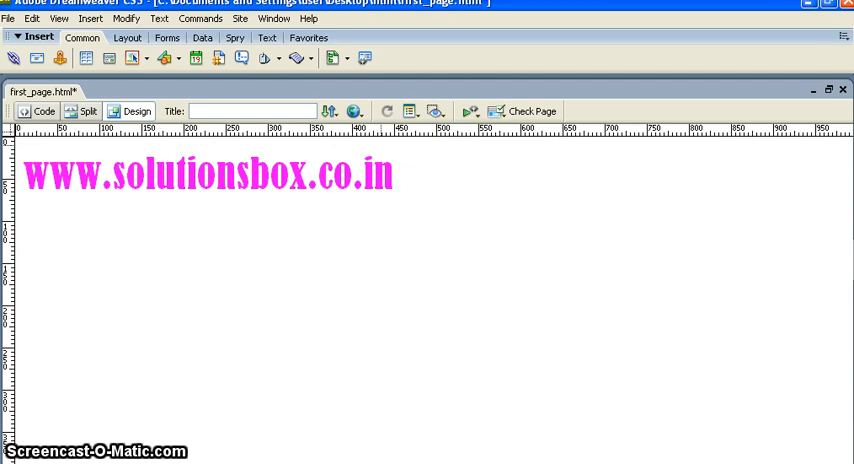
- Delete the row of dashes under the heading, leaving an empty paragraph, and check the page
{"action": "left_click", "coordinate": [44, 111]}
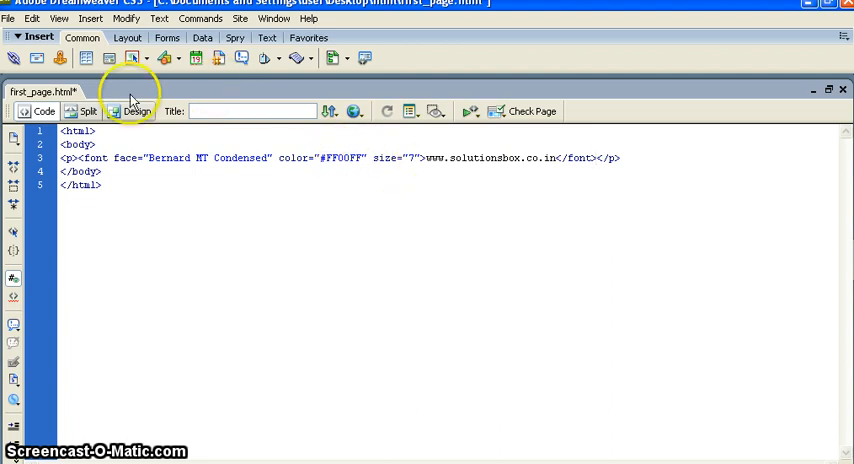
{"action": "left_click", "coordinate": [138, 111]}
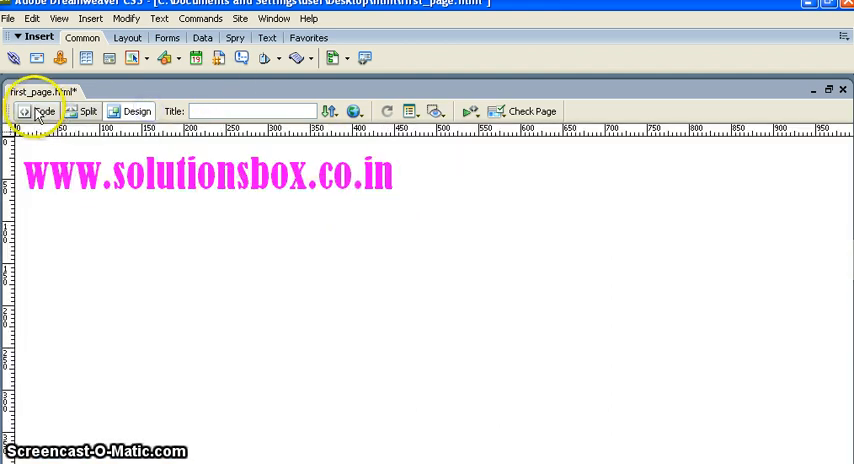
{"action": "mouse_move", "coordinate": [259, 195]}
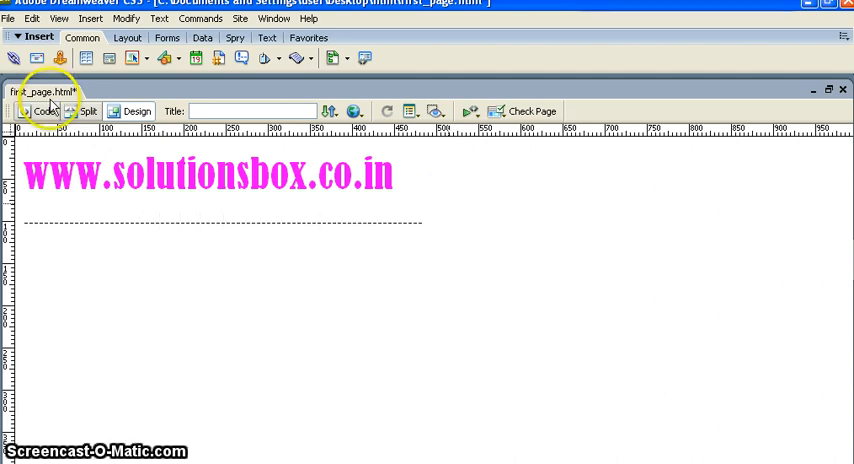
{"action": "left_click", "coordinate": [43, 111]}
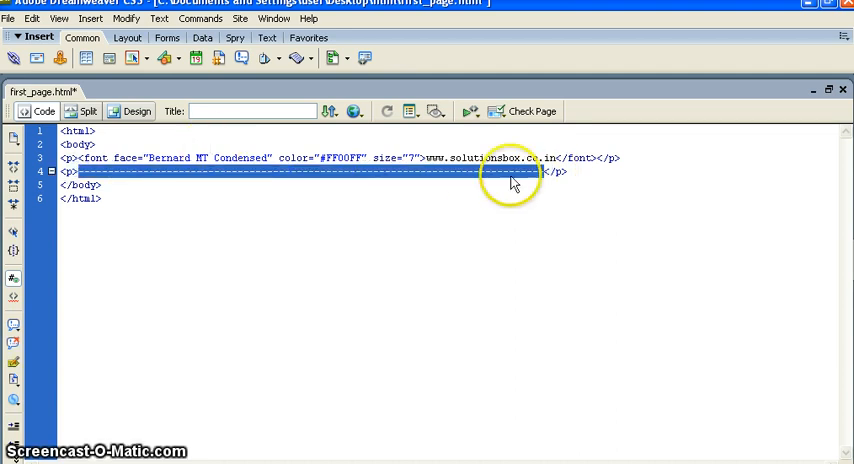
{"action": "left_click", "coordinate": [137, 111]}
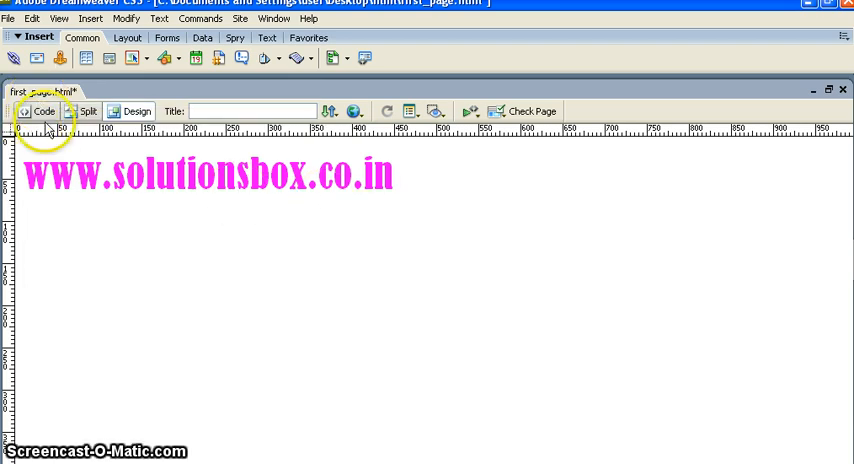
{"action": "left_click", "coordinate": [43, 111]}
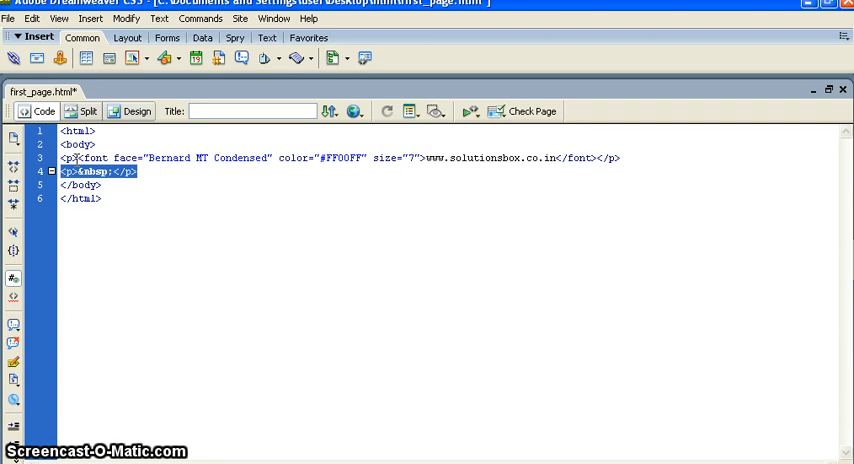
- Type a trial <hr> on line 4, preview it, then remove it, leaving a blank line
{"action": "type", "text": "<hr>"}
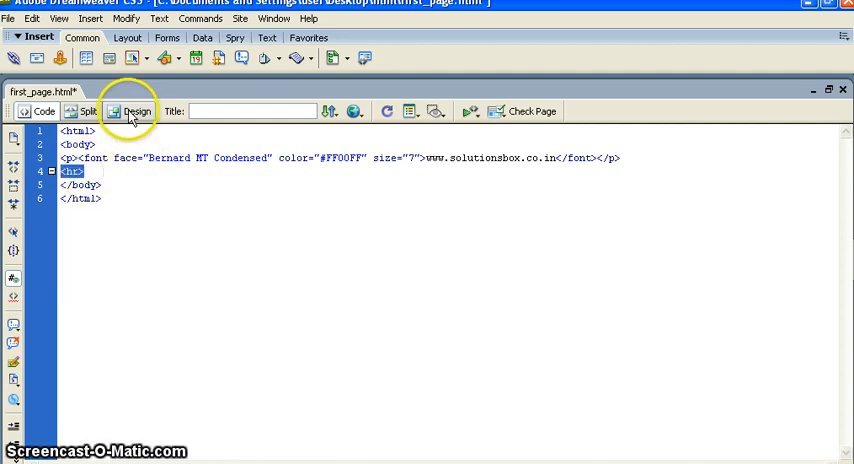
{"action": "left_click", "coordinate": [138, 111]}
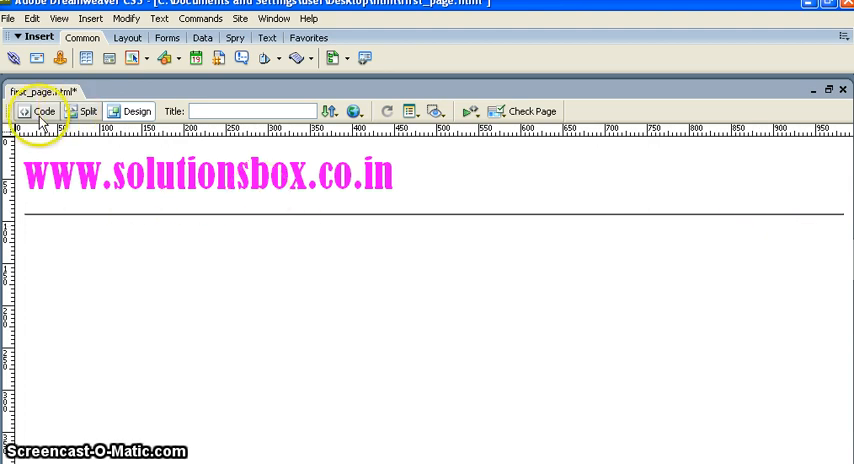
{"action": "left_click", "coordinate": [39, 111]}
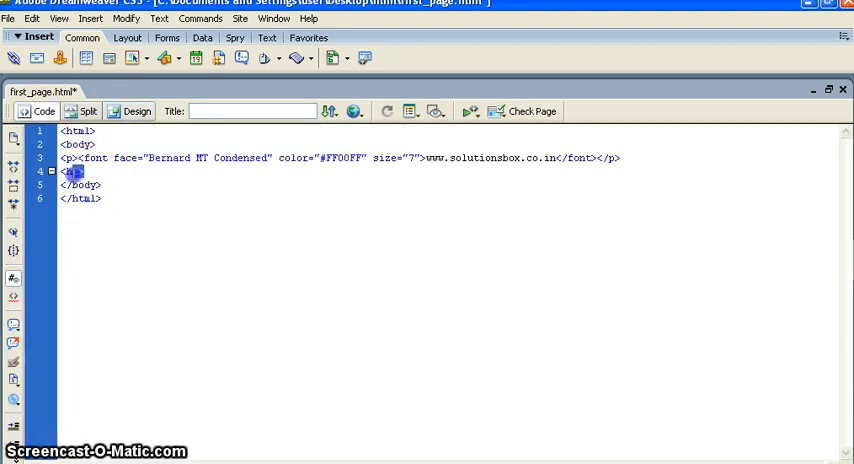
{"action": "left_click", "coordinate": [138, 111]}
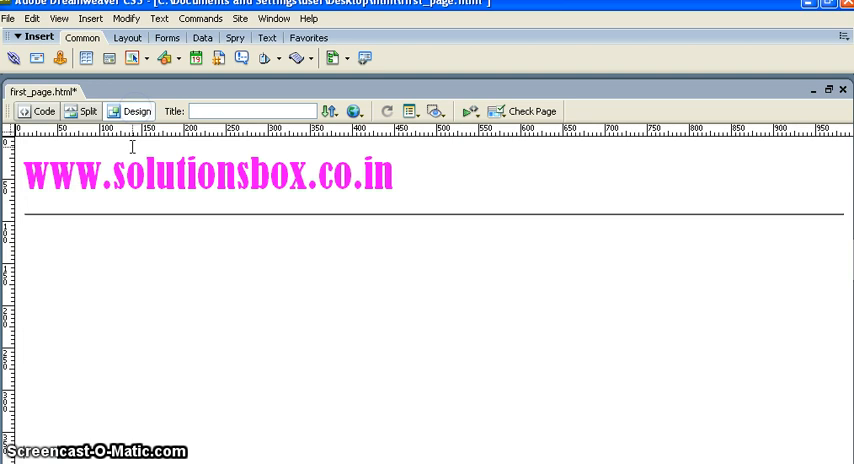
{"action": "left_click", "coordinate": [43, 111]}
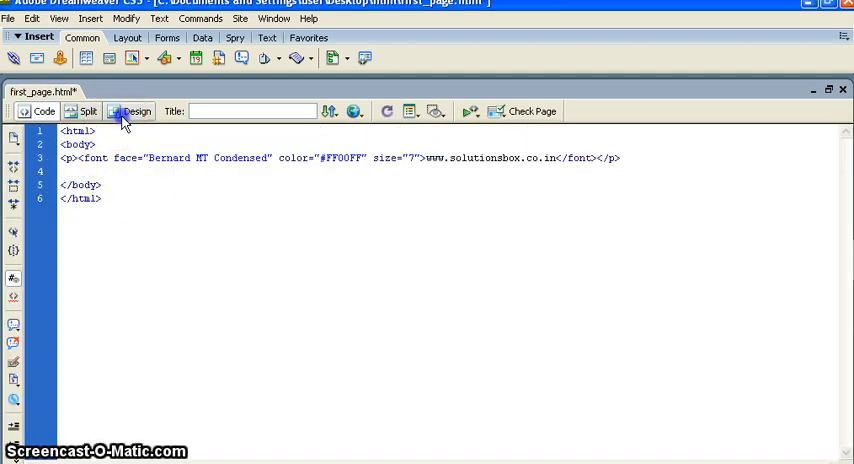
- Type <hr> on empty line 4 and preview the full-width rule under the pink heading
{"action": "left_click", "coordinate": [138, 111]}
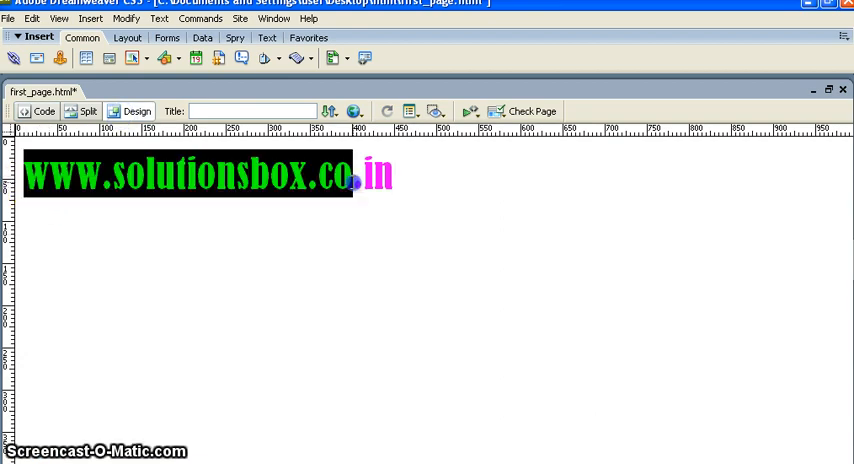
{"action": "left_click", "coordinate": [43, 111]}
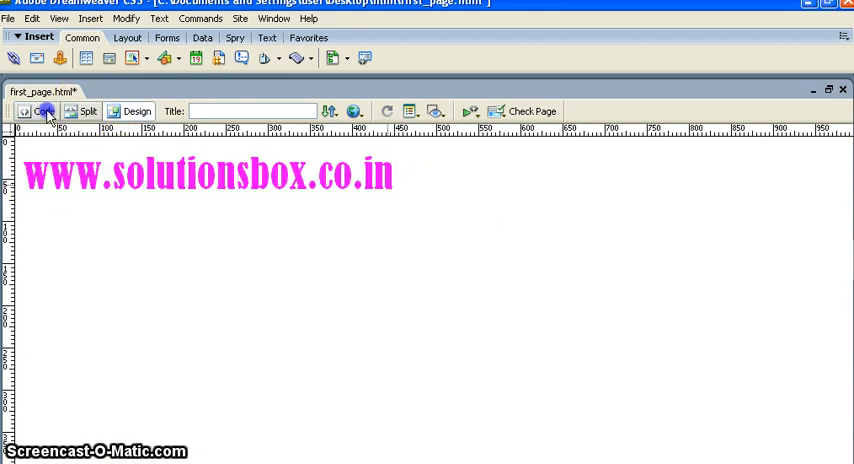
{"action": "left_click", "coordinate": [44, 111]}
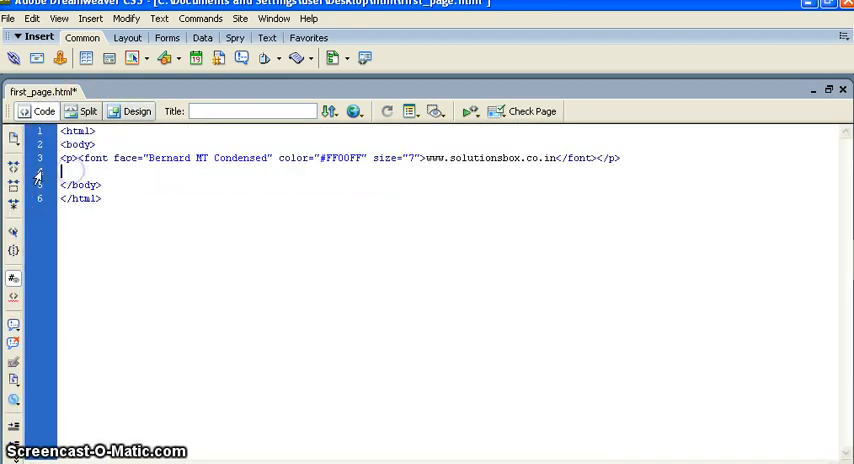
{"action": "type", "text": "<"}
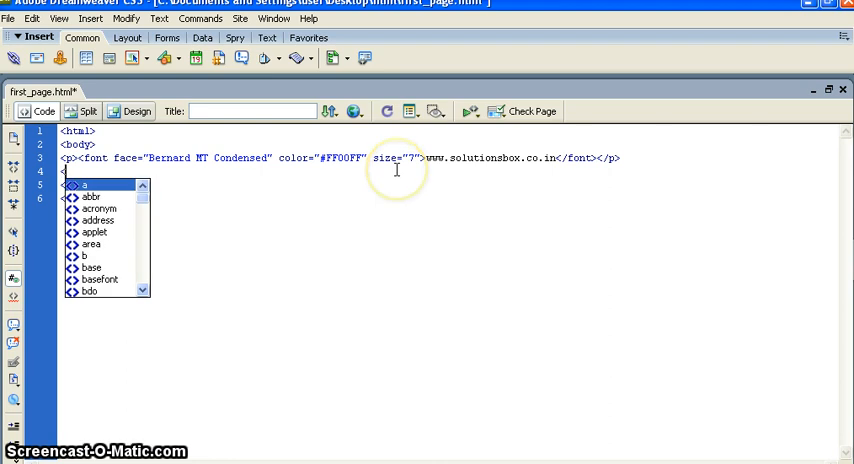
{"action": "type", "text": "hr>"}
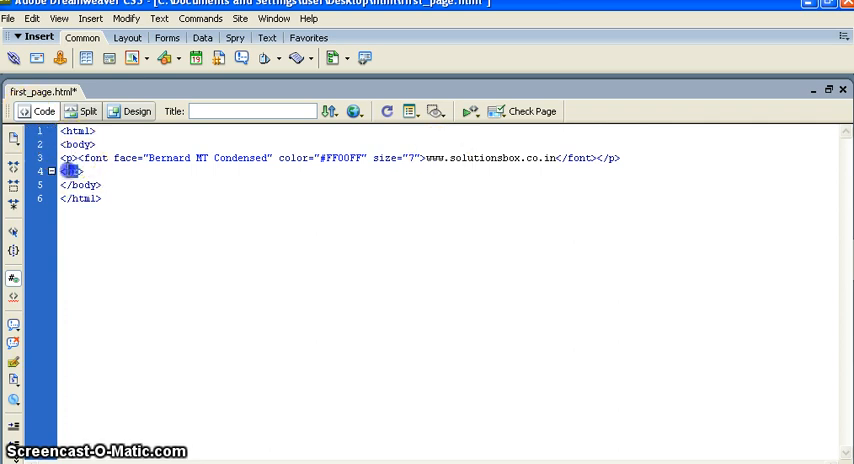
{"action": "left_click", "coordinate": [138, 111]}
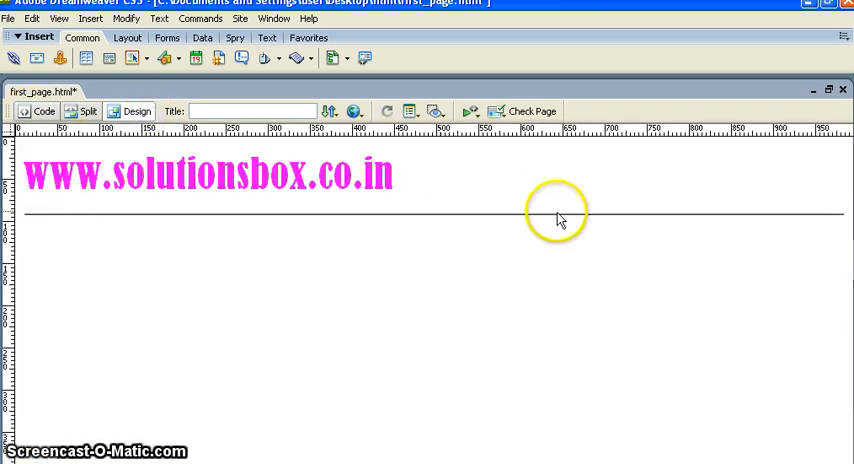
{"action": "mouse_move", "coordinate": [50, 225]}
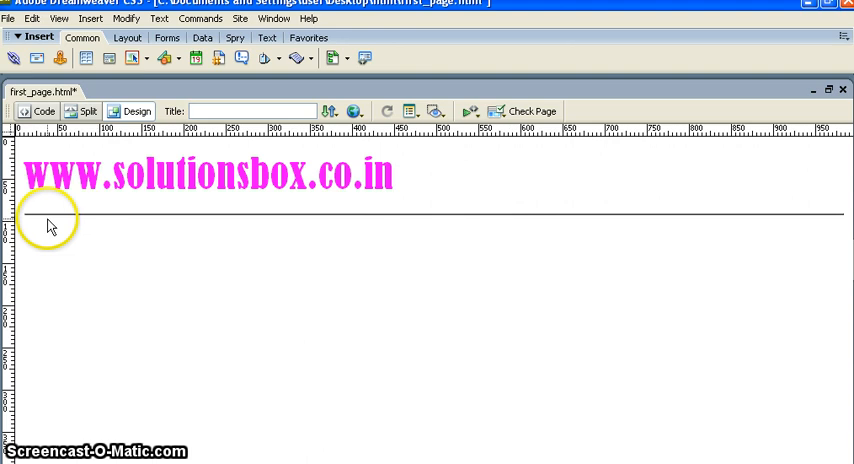
{"action": "mouse_move", "coordinate": [110, 222]}
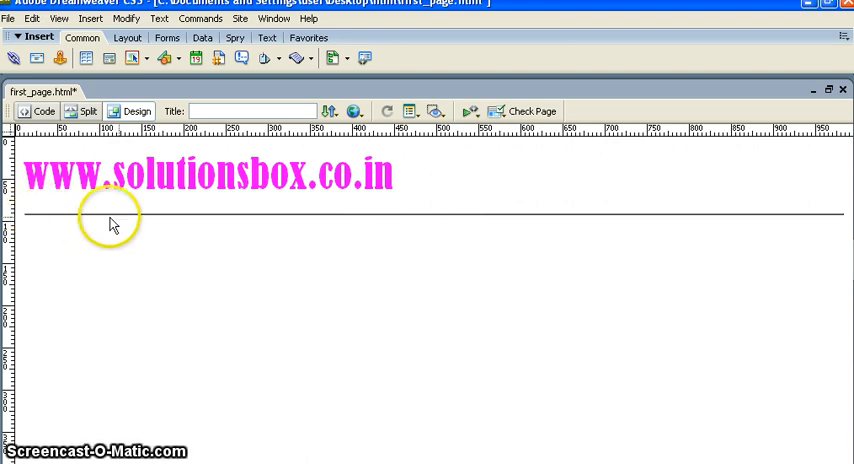
{"action": "mouse_move", "coordinate": [38, 111]}
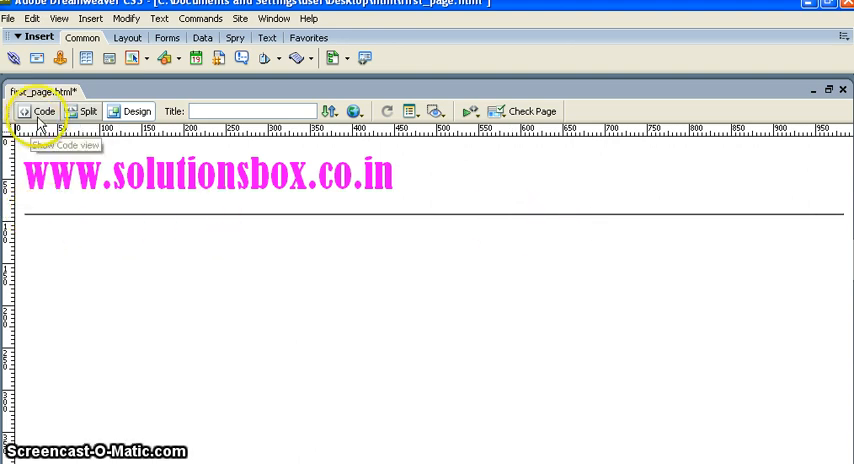
- Add width="50%" to the <hr> tag and preview the shorter centred rule
{"action": "left_click", "coordinate": [38, 111]}
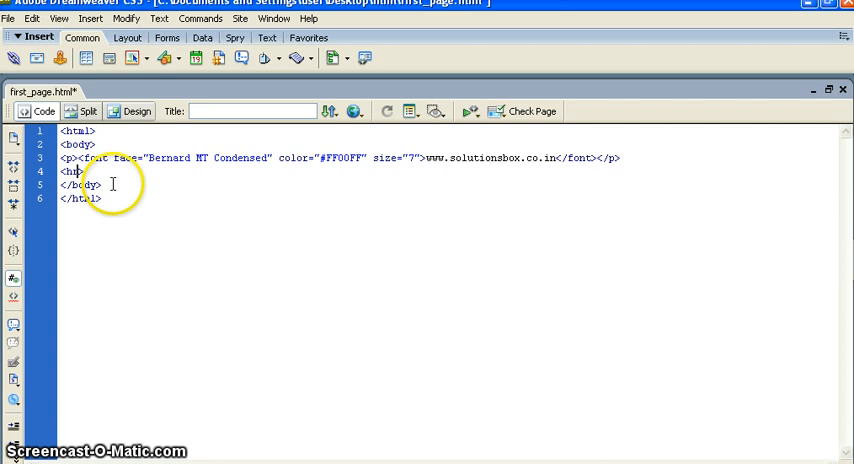
{"action": "type", "text": "r width=\"\">"}
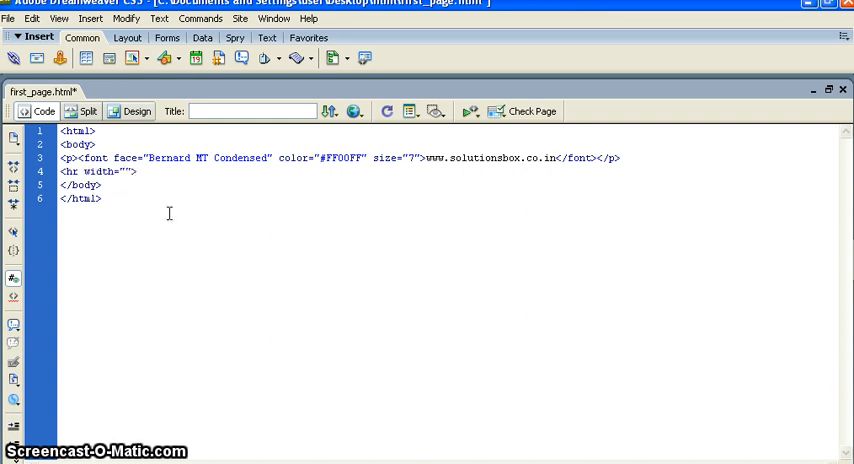
{"action": "type", "text": "50%"}
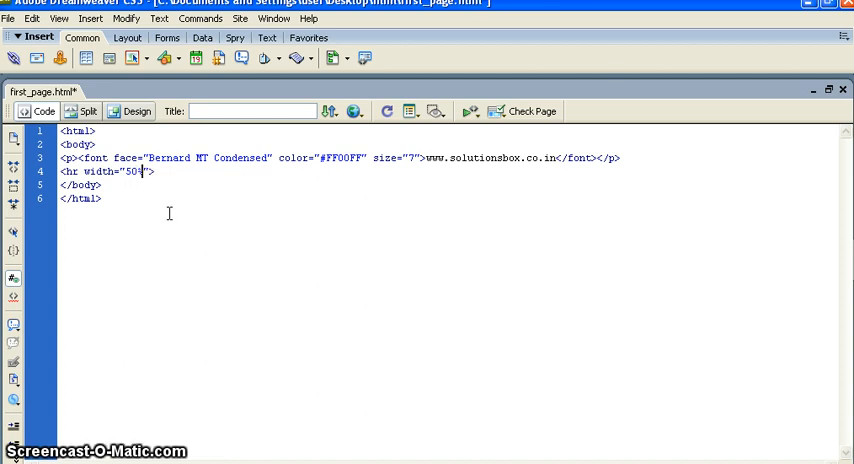
{"action": "left_click", "coordinate": [137, 111]}
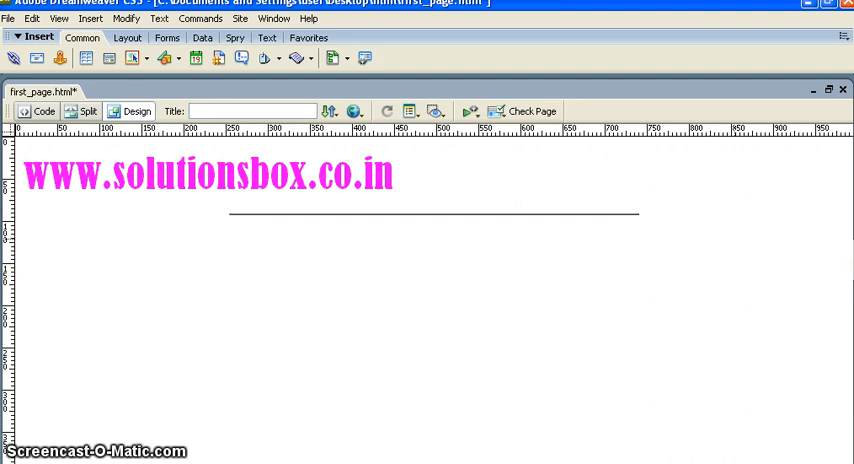
{"action": "mouse_move", "coordinate": [265, 217]}
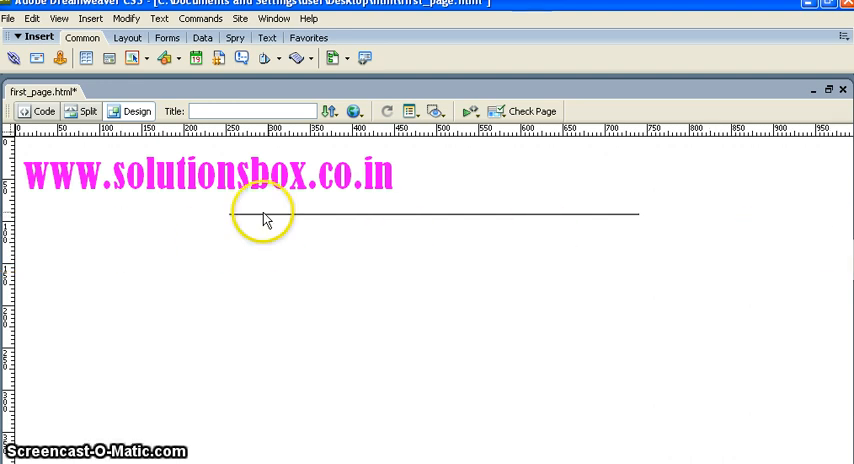
{"action": "mouse_move", "coordinate": [222, 213]}
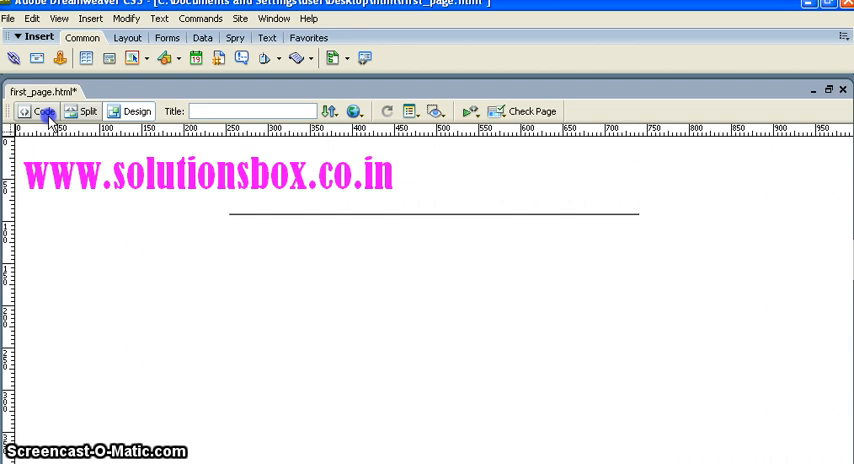
{"action": "left_click", "coordinate": [43, 111]}
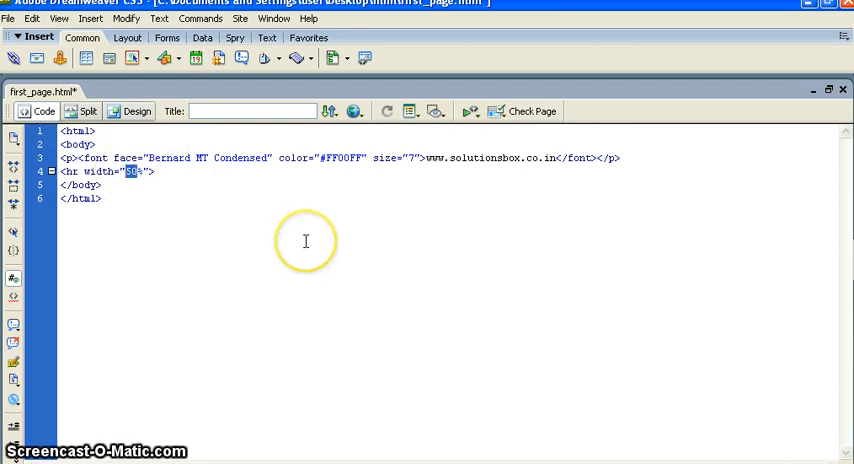
{"action": "type", "text": "80"}
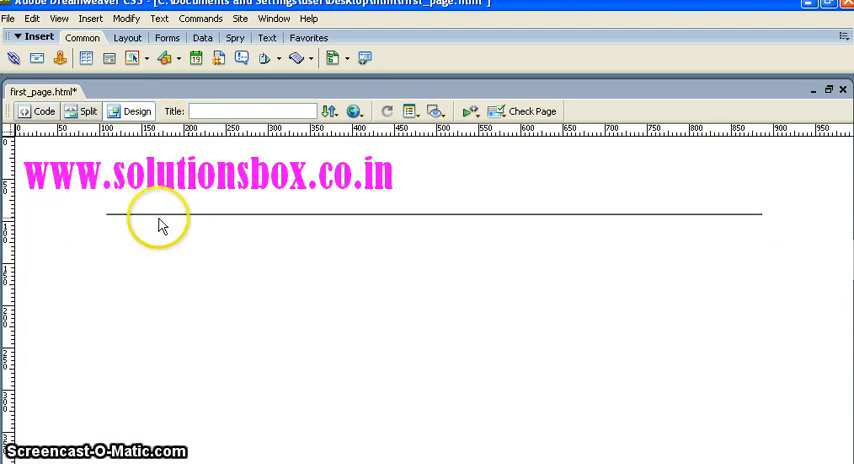
{"action": "mouse_move", "coordinate": [770, 201]}
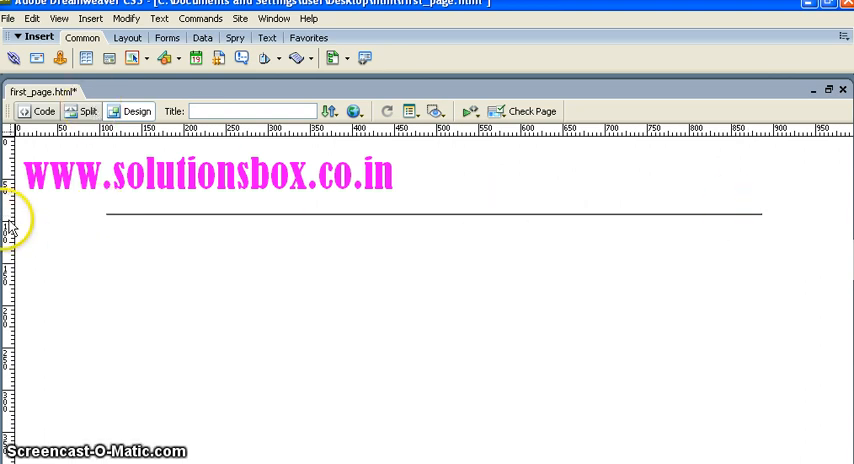
{"action": "mouse_move", "coordinate": [845, 210]}
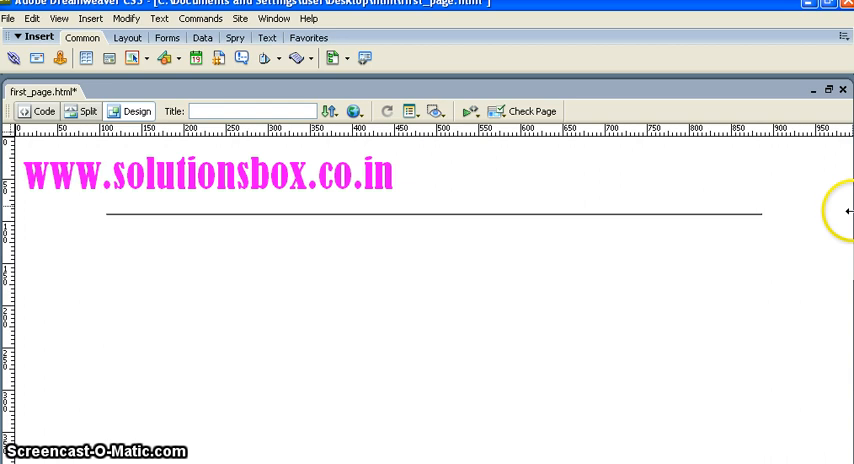
{"action": "mouse_move", "coordinate": [15, 222]}
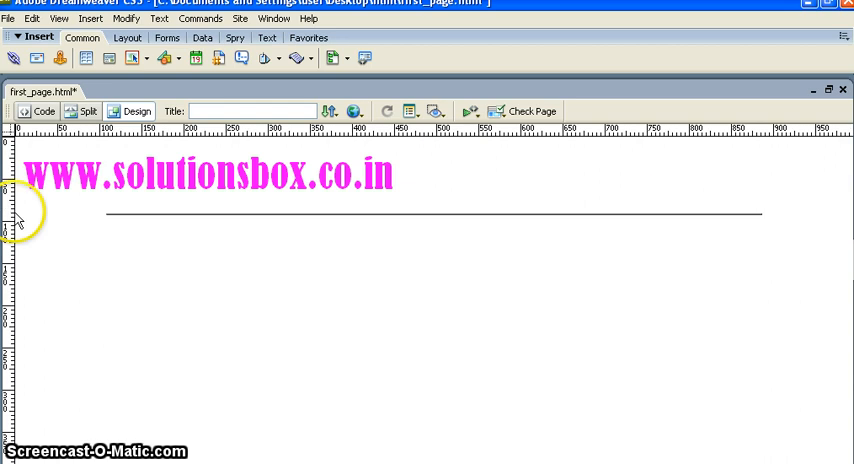
{"action": "mouse_move", "coordinate": [758, 213]}
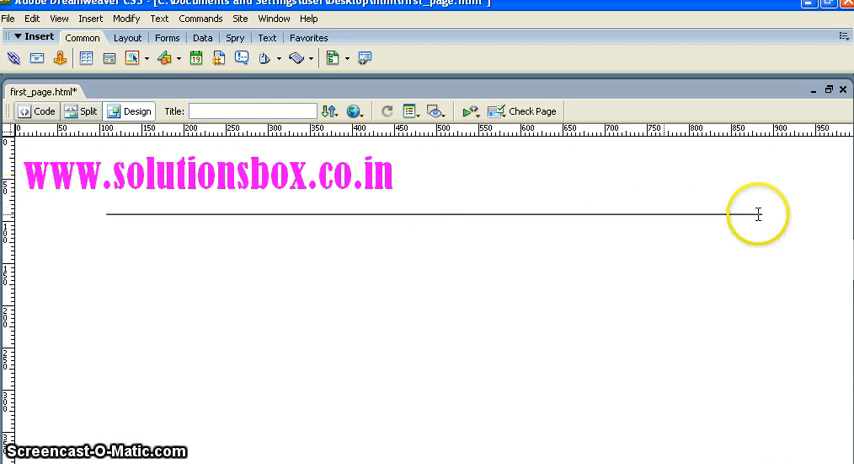
{"action": "mouse_move", "coordinate": [103, 214]}
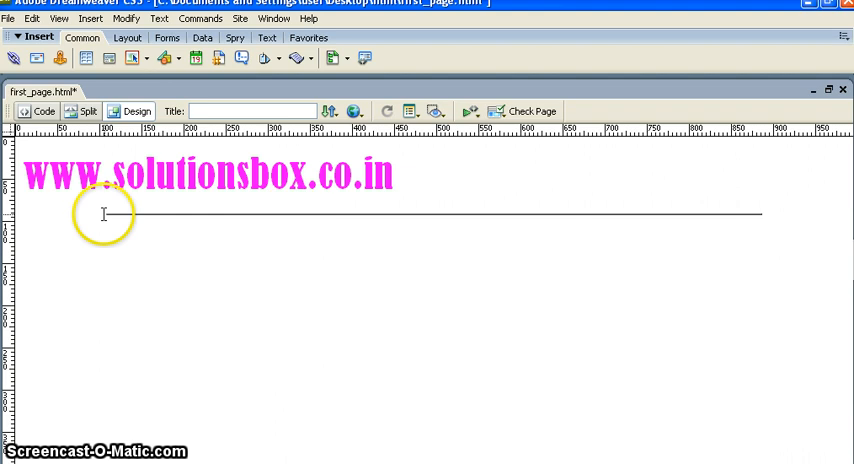
{"action": "mouse_move", "coordinate": [127, 227]}
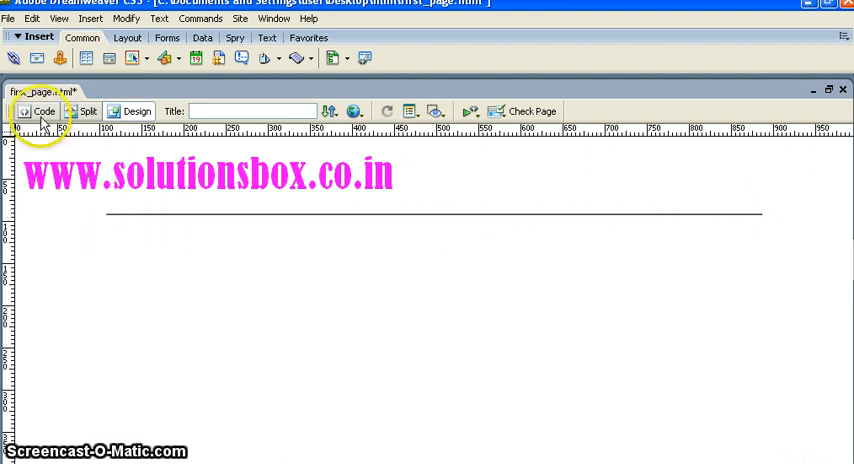
- Set the rule width to 60% and add a green color attribute from the colour picker
{"action": "left_click", "coordinate": [44, 111]}
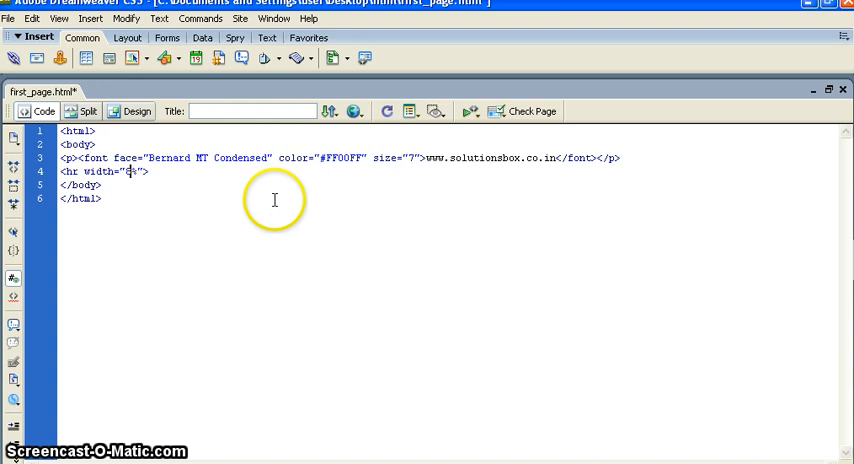
{"action": "type", "text": "10"}
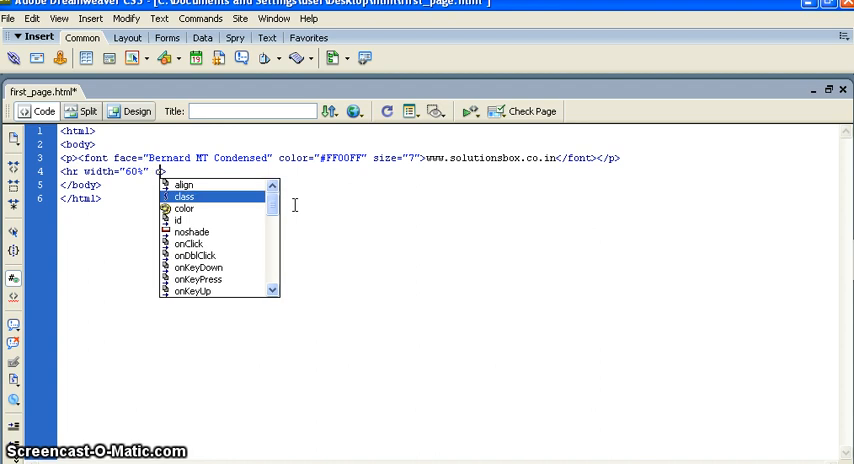
{"action": "left_click", "coordinate": [185, 208]}
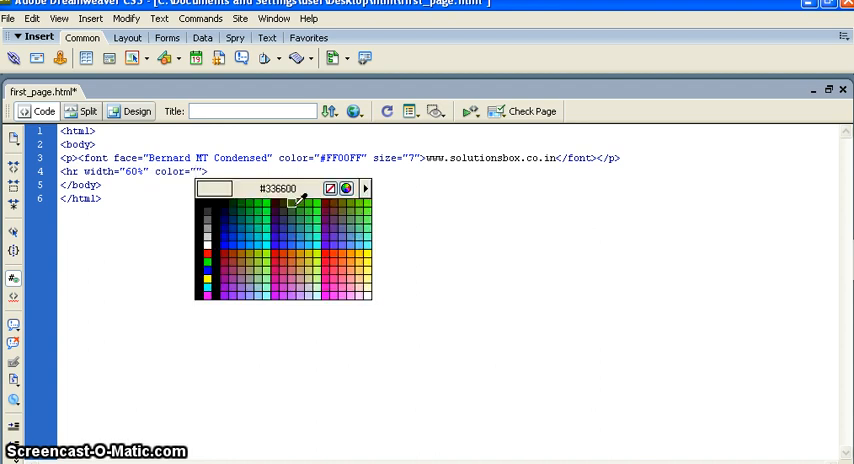
{"action": "left_click", "coordinate": [244, 245]}
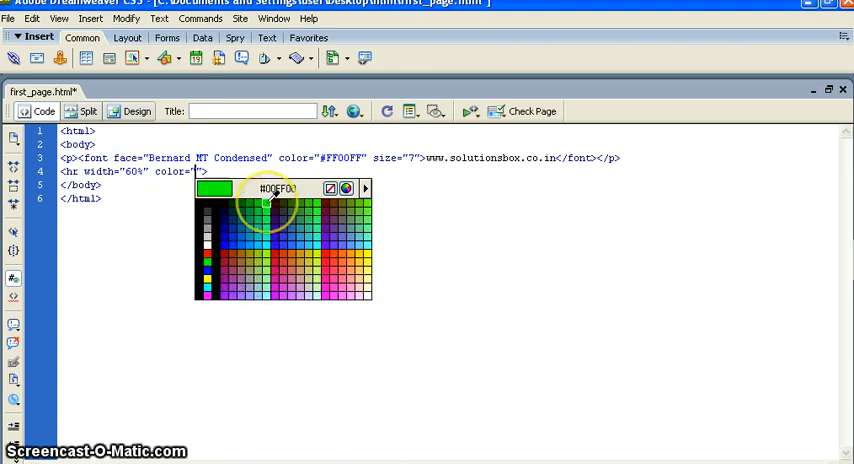
{"action": "left_click", "coordinate": [273, 205]}
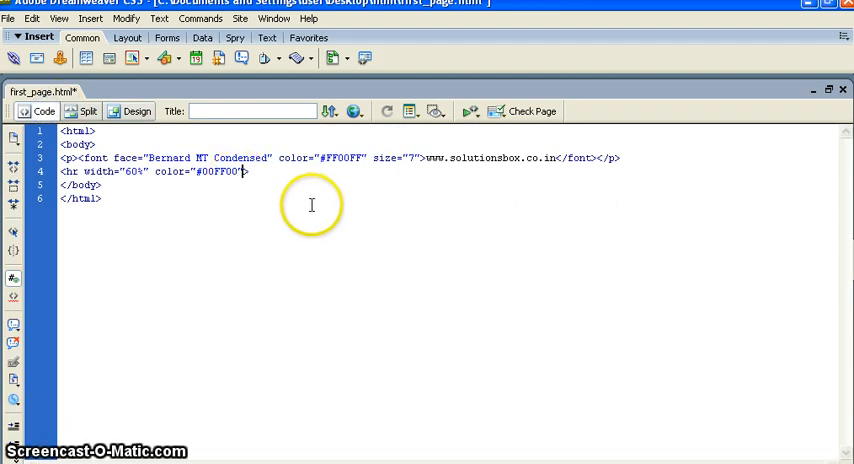
{"action": "mouse_move", "coordinate": [225, 205]}
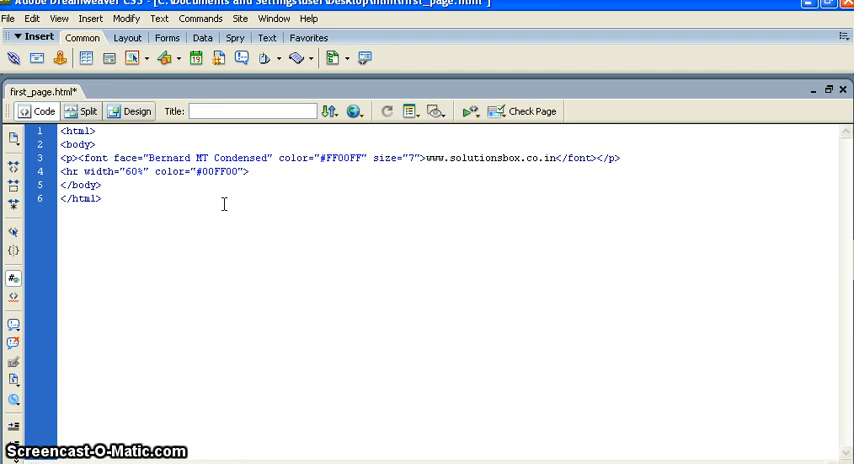
- Replace the green colour value with red and preview the rule
{"action": "left_click", "coordinate": [241, 171]}
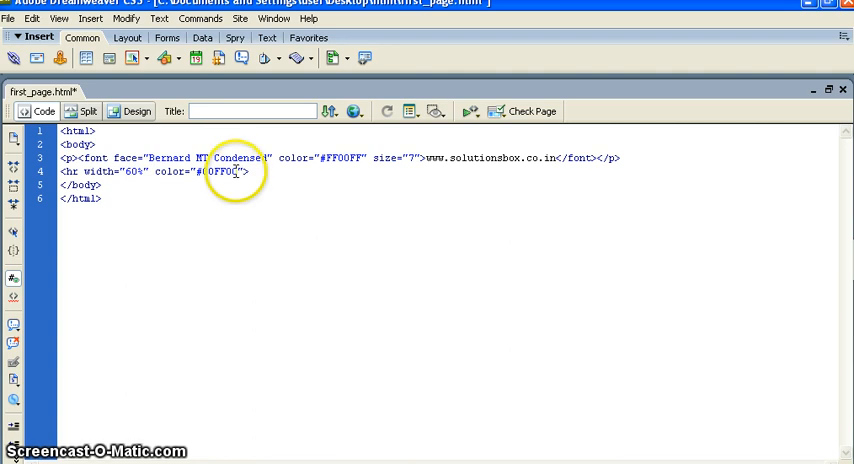
{"action": "double_click", "coordinate": [220, 171]}
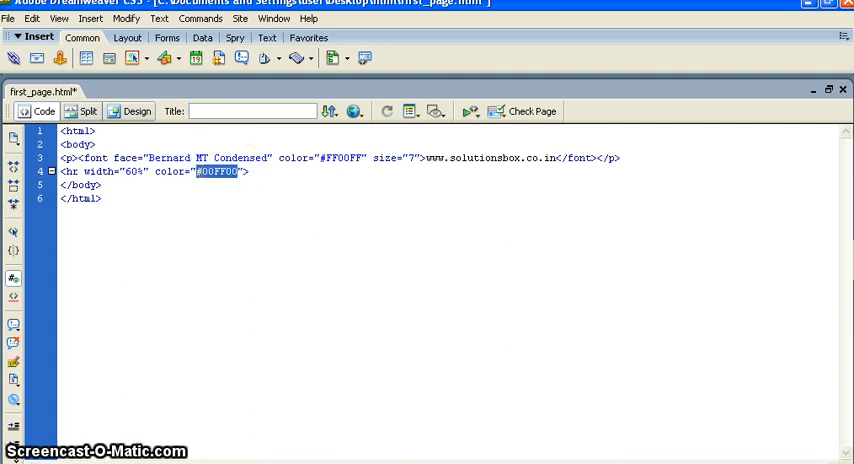
{"action": "type", "text": "red"}
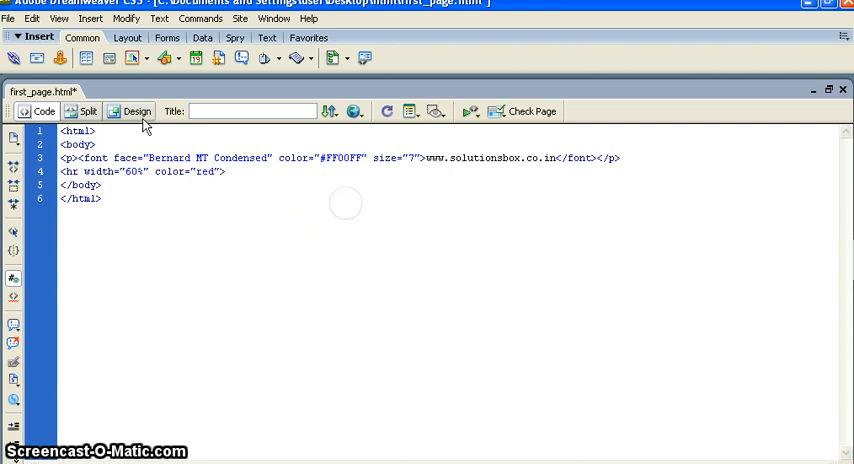
{"action": "left_click", "coordinate": [137, 111]}
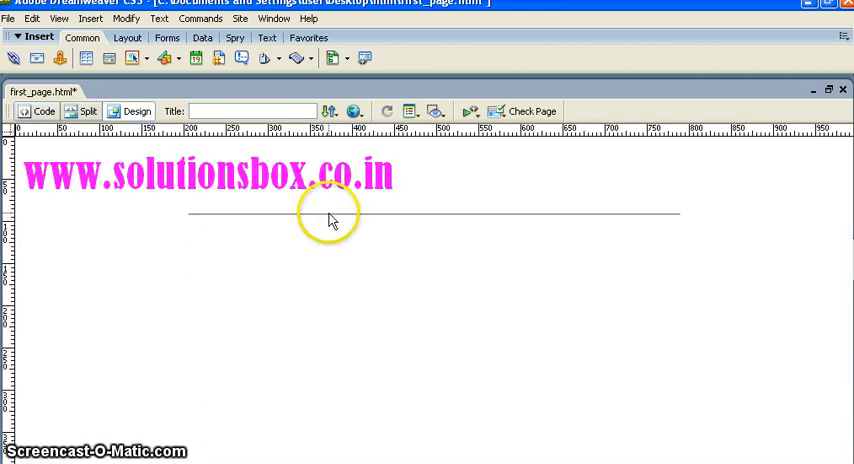
- Replace color="red" with align="right" and add a black colour to the rule
{"action": "left_click", "coordinate": [43, 111]}
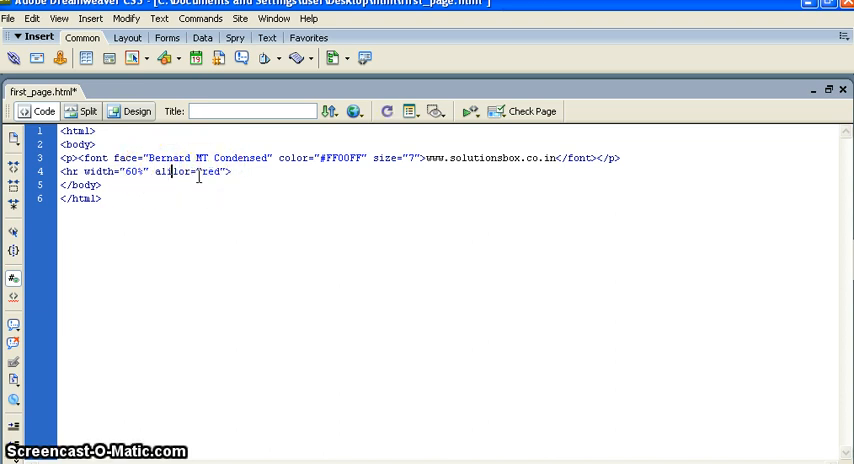
{"action": "key", "text": "BackSpace"}
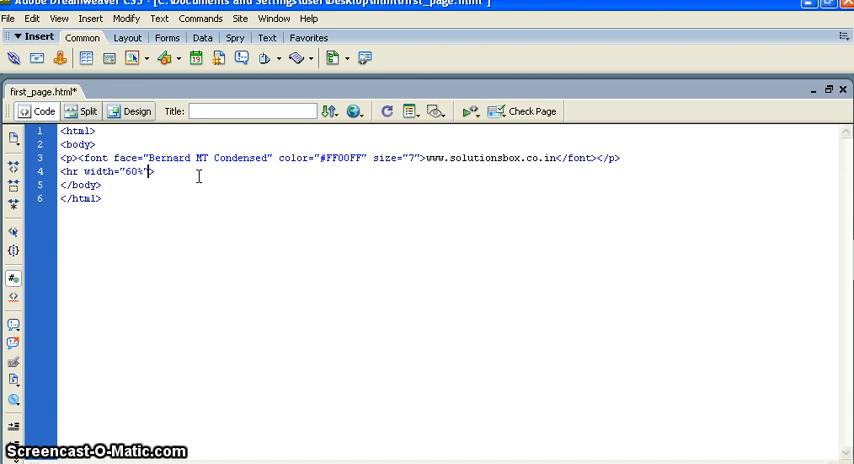
{"action": "type", "text": "align=\""}
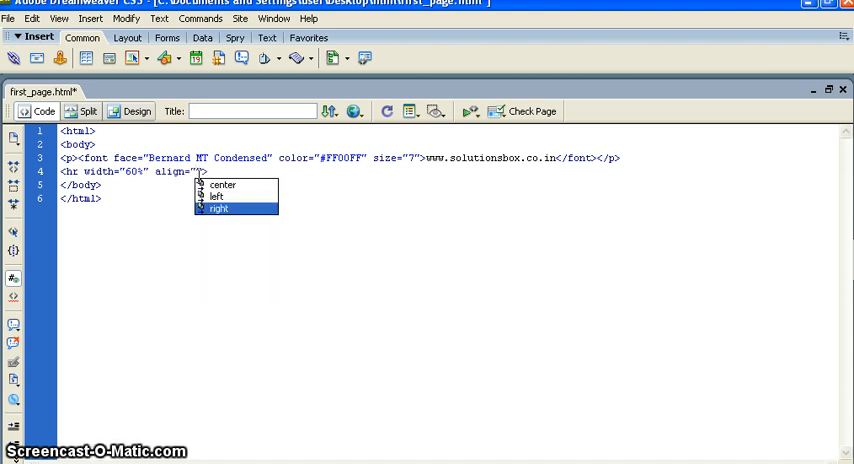
{"action": "left_click", "coordinate": [218, 209]}
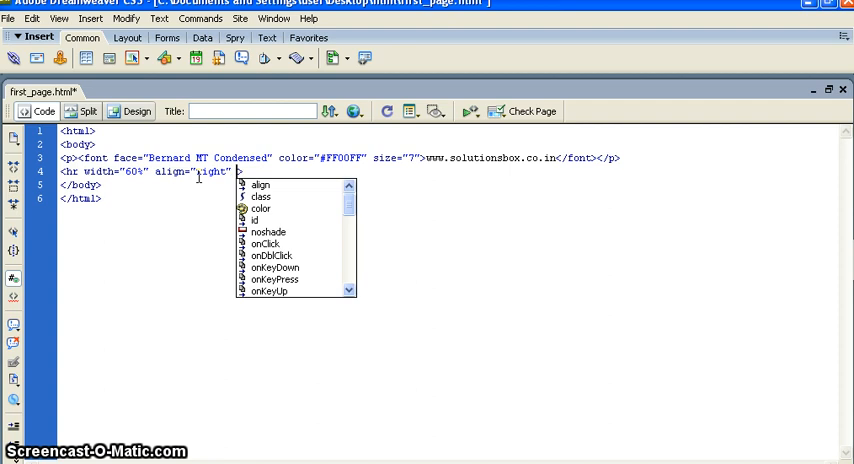
{"action": "left_click", "coordinate": [262, 208]}
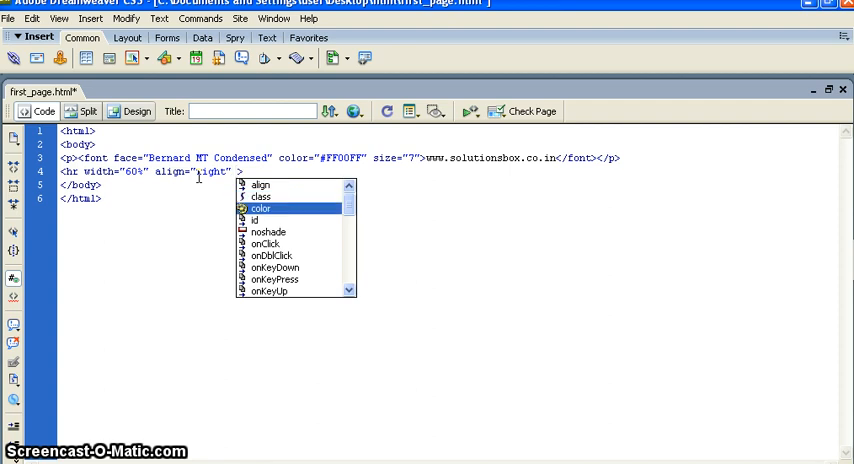
{"action": "left_click", "coordinate": [261, 208]}
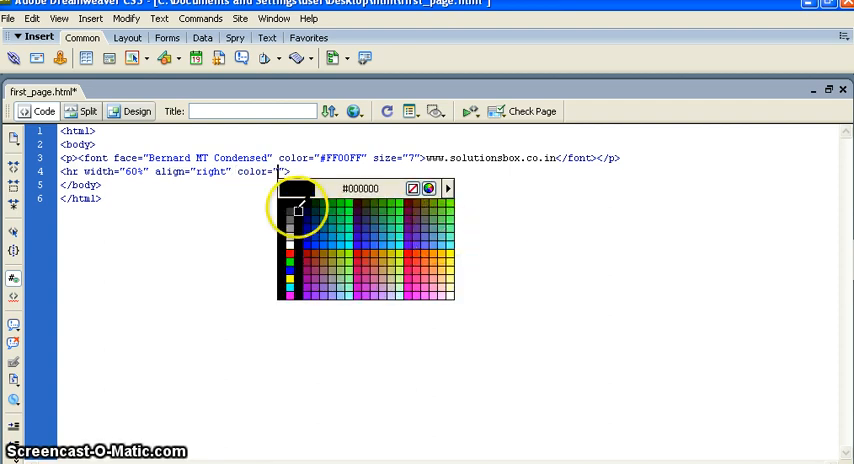
{"action": "left_click", "coordinate": [139, 111]}
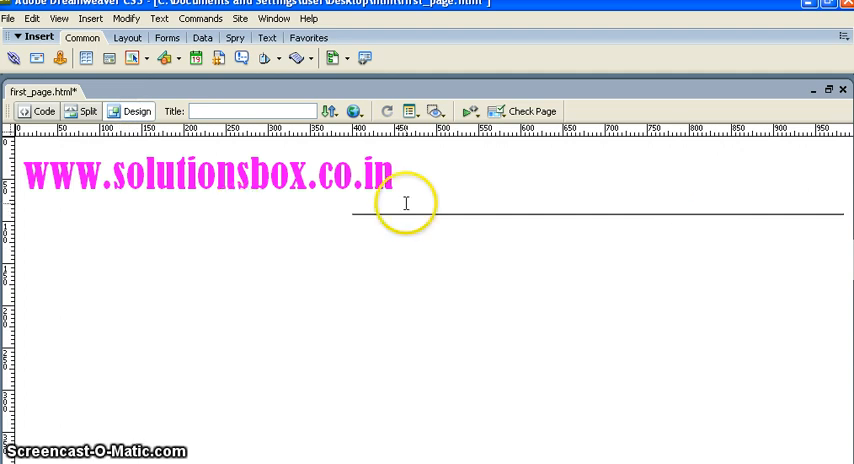
{"action": "mouse_move", "coordinate": [563, 245]}
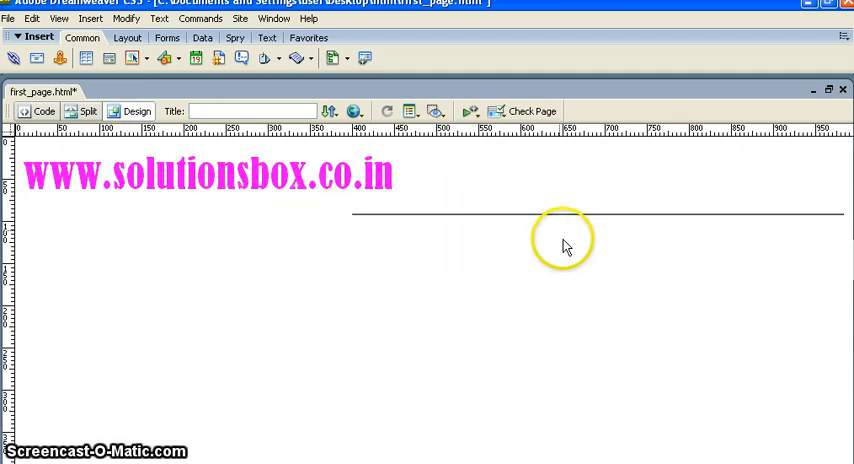
{"action": "mouse_move", "coordinate": [268, 192]}
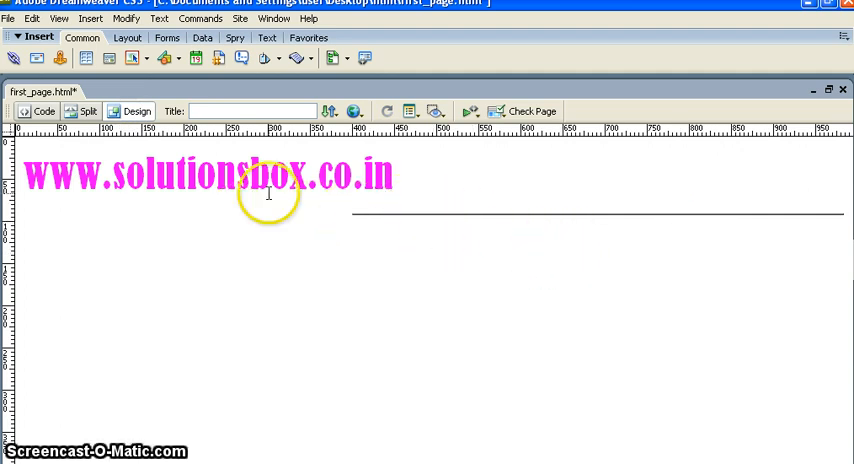
{"action": "left_click", "coordinate": [44, 111]}
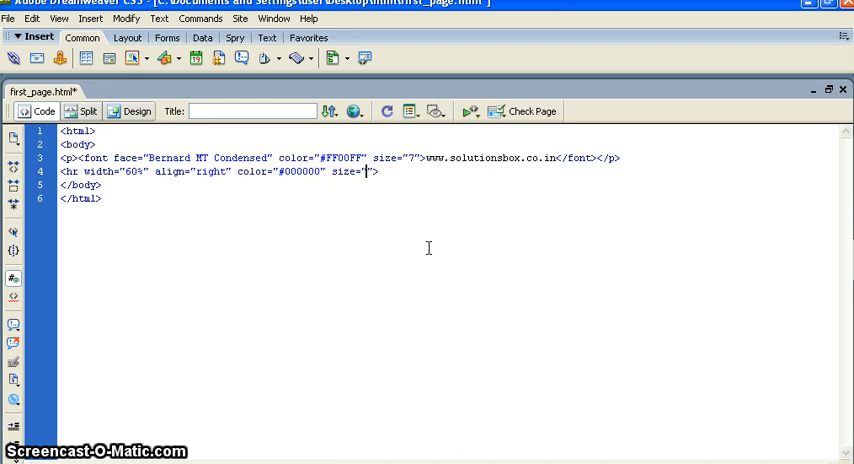
- Give the right-aligned rule size="10" and return to the HTML source
{"action": "type", "text": "10"}
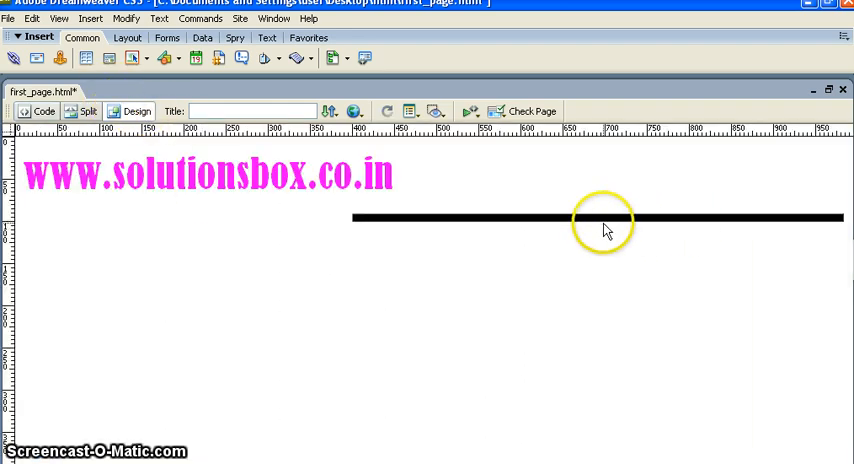
{"action": "left_click", "coordinate": [44, 111]}
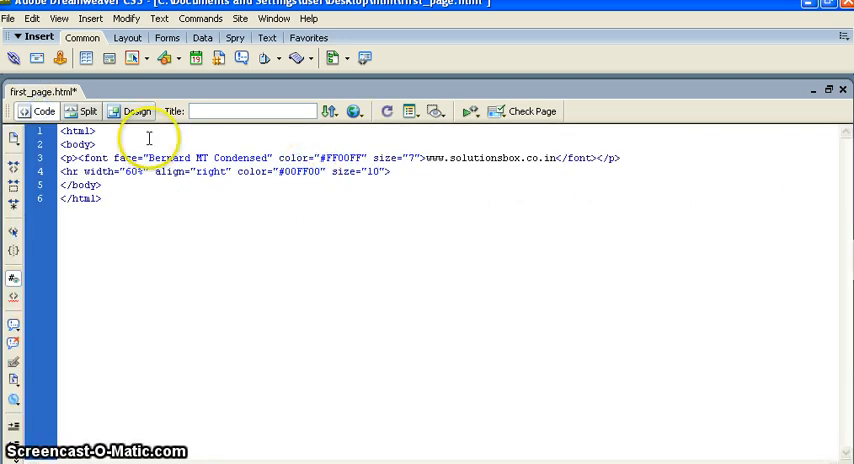
{"action": "mouse_move", "coordinate": [45, 111]}
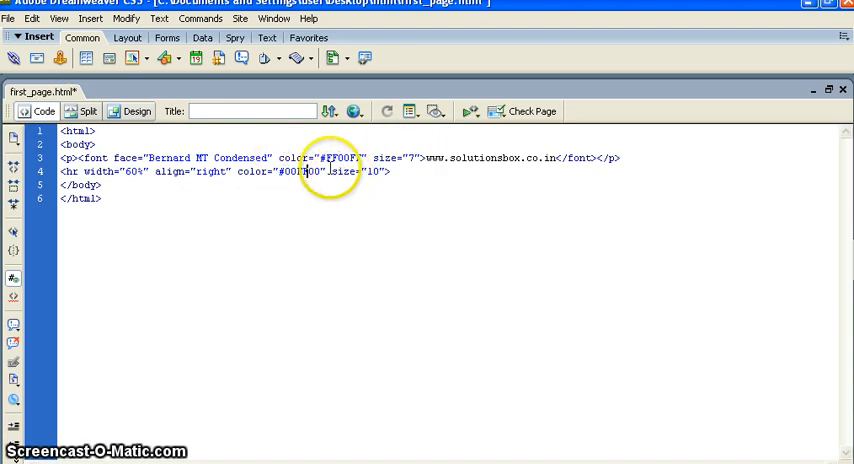
- Select the align value 'right' and start retyping it as 'center'
{"action": "double_click", "coordinate": [280, 171]}
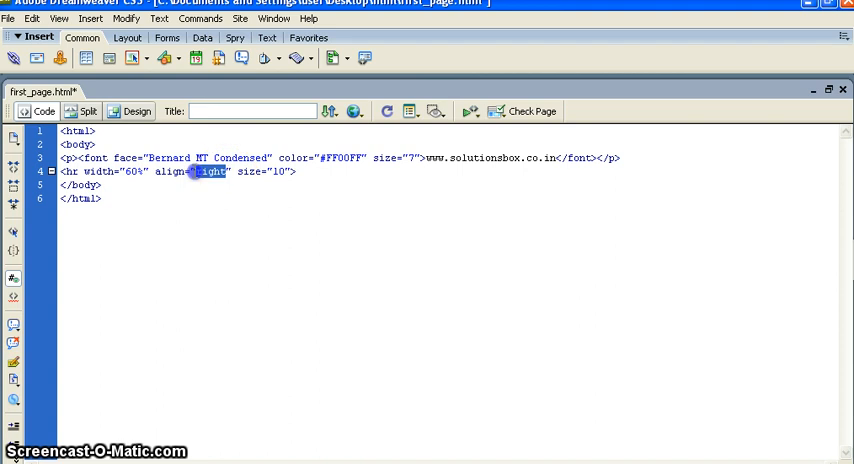
{"action": "type", "text": "cen"}
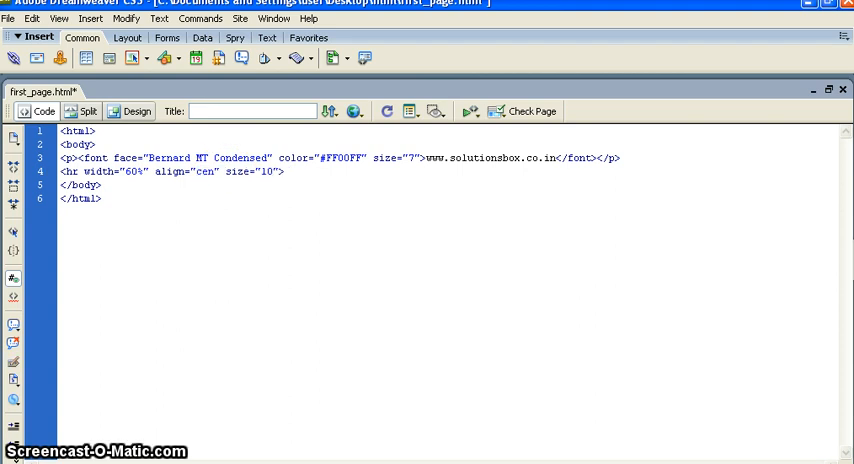